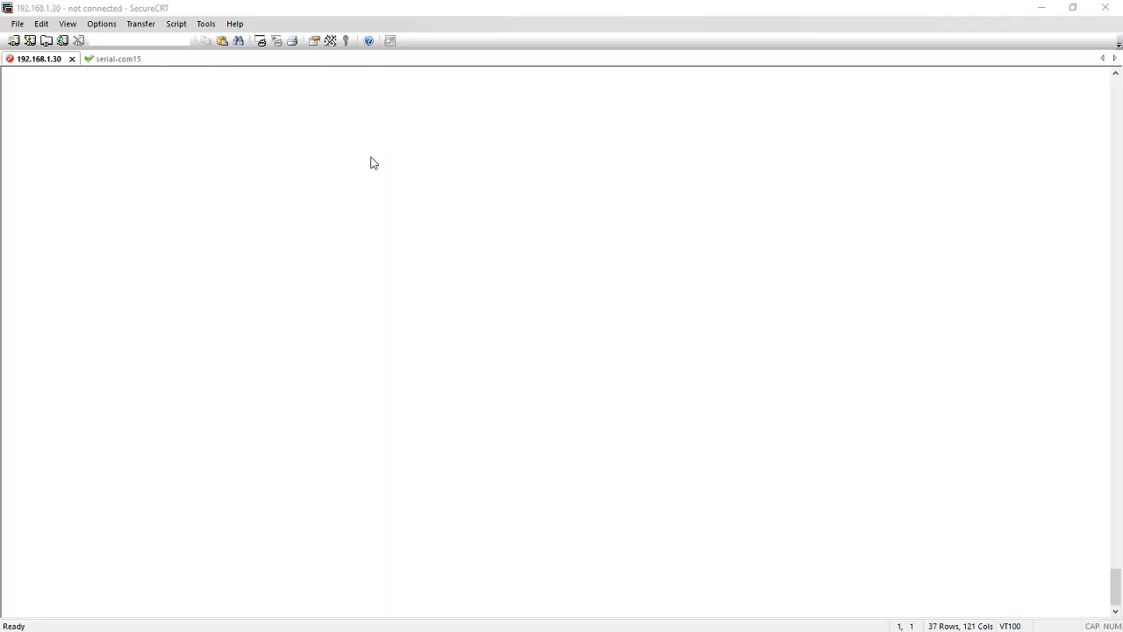
pyautogui.moveTo(297, 145)
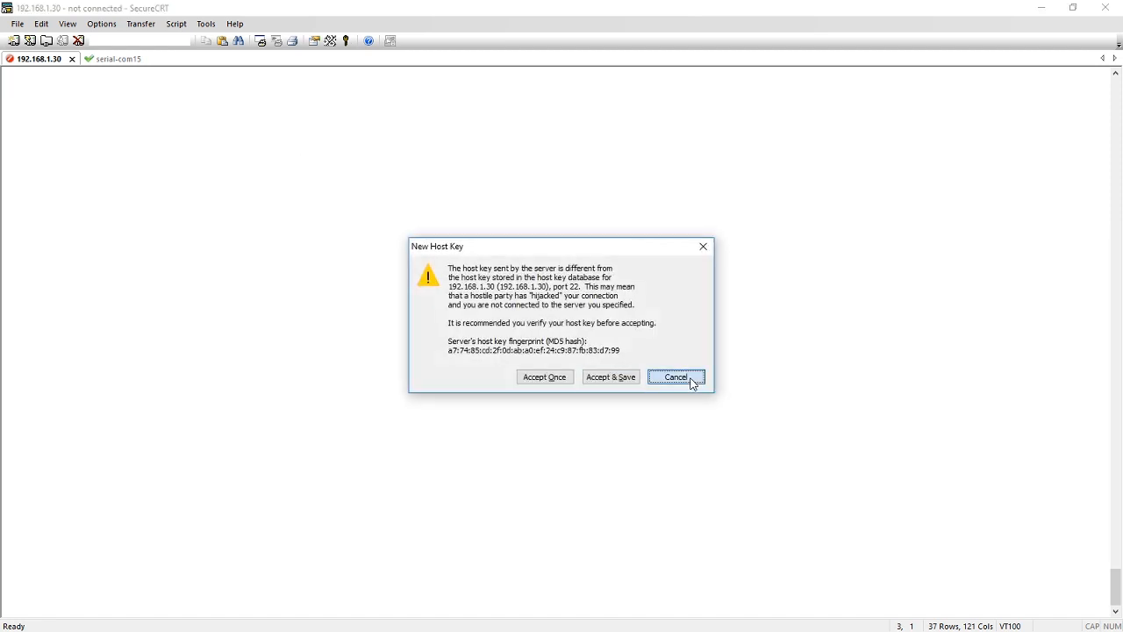
# Refuse the changed host key for 192.168.1.30, leaving the SSH session unconnected.
pyautogui.click(675, 376)
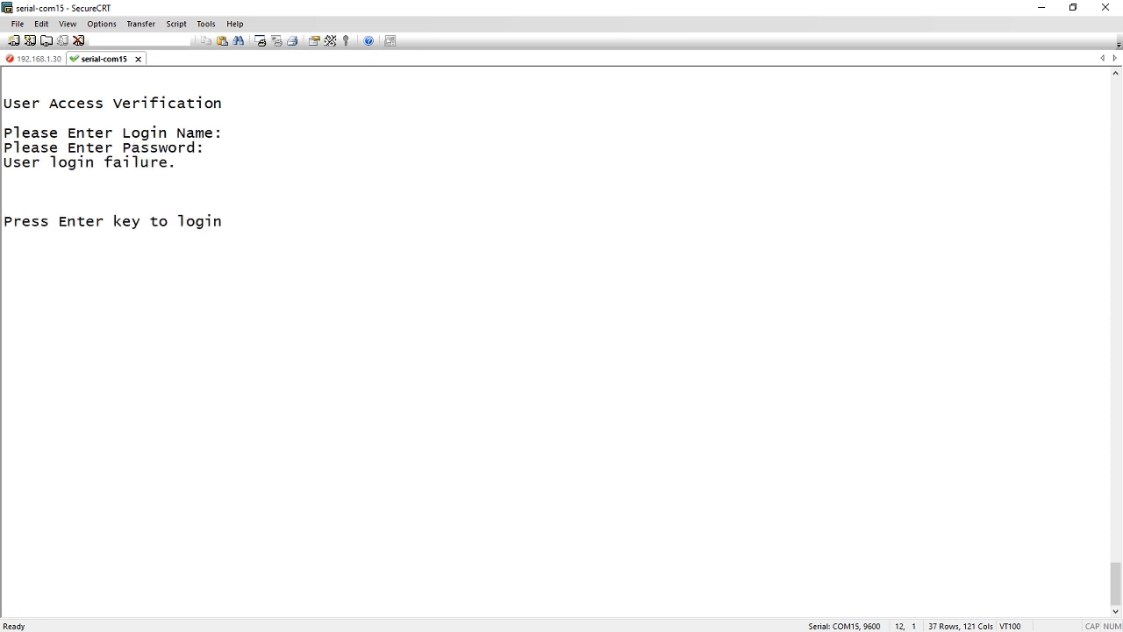
# Log in on the COM15 console as super with the default password.
pyautogui.press('Enter')
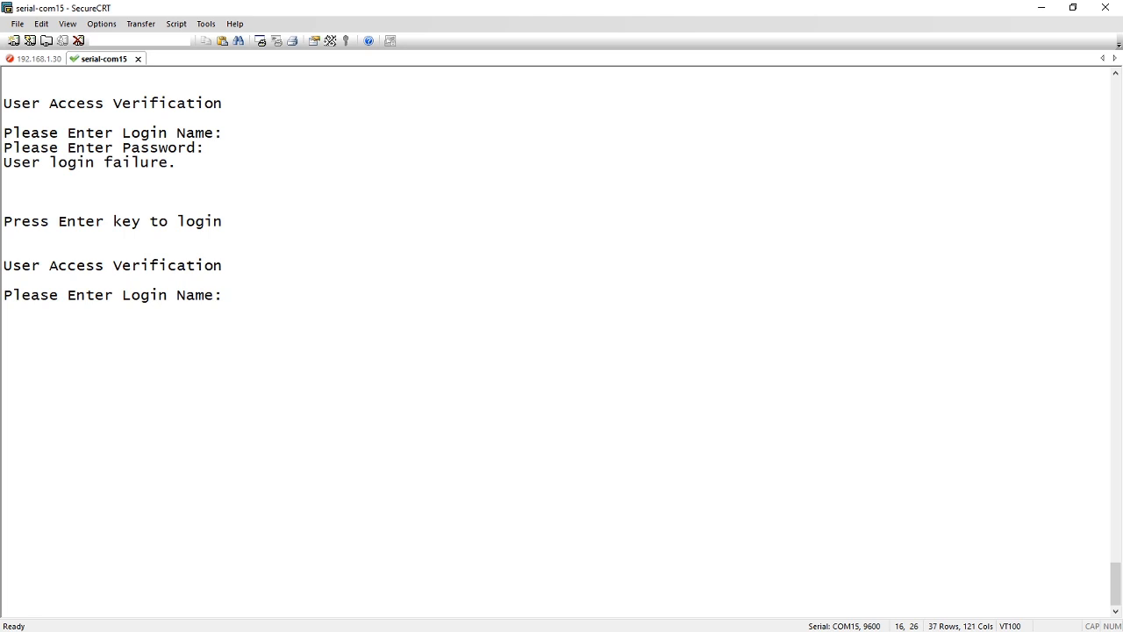
pyautogui.write('super')
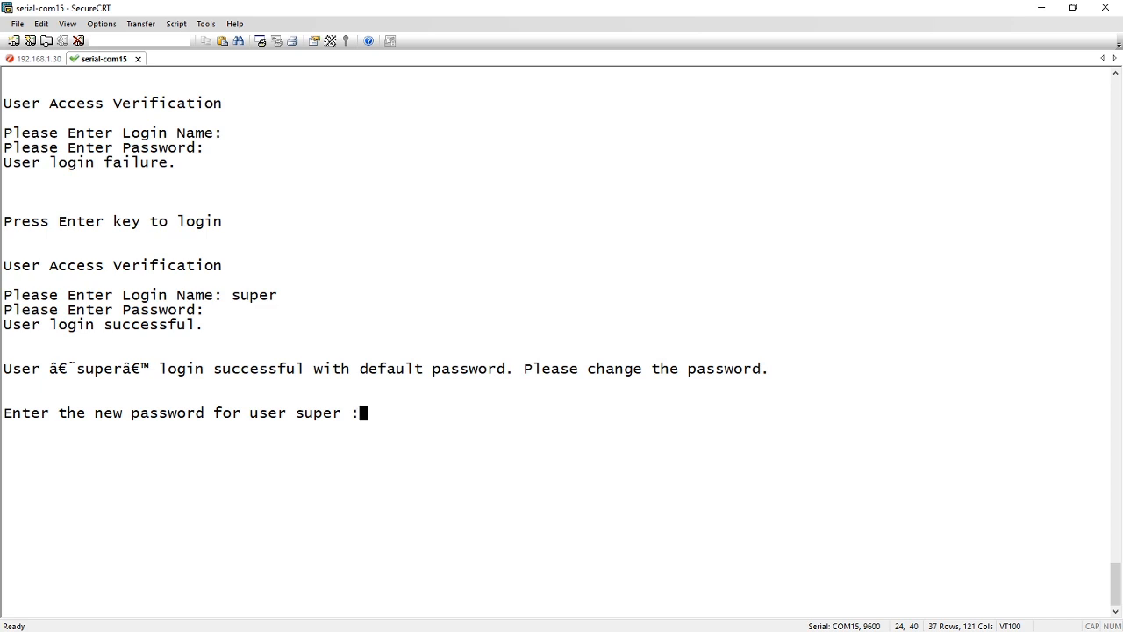
# Submit and confirm the new super password, reaching the ICX7150 Router prompt.
pyautogui.press('Enter')
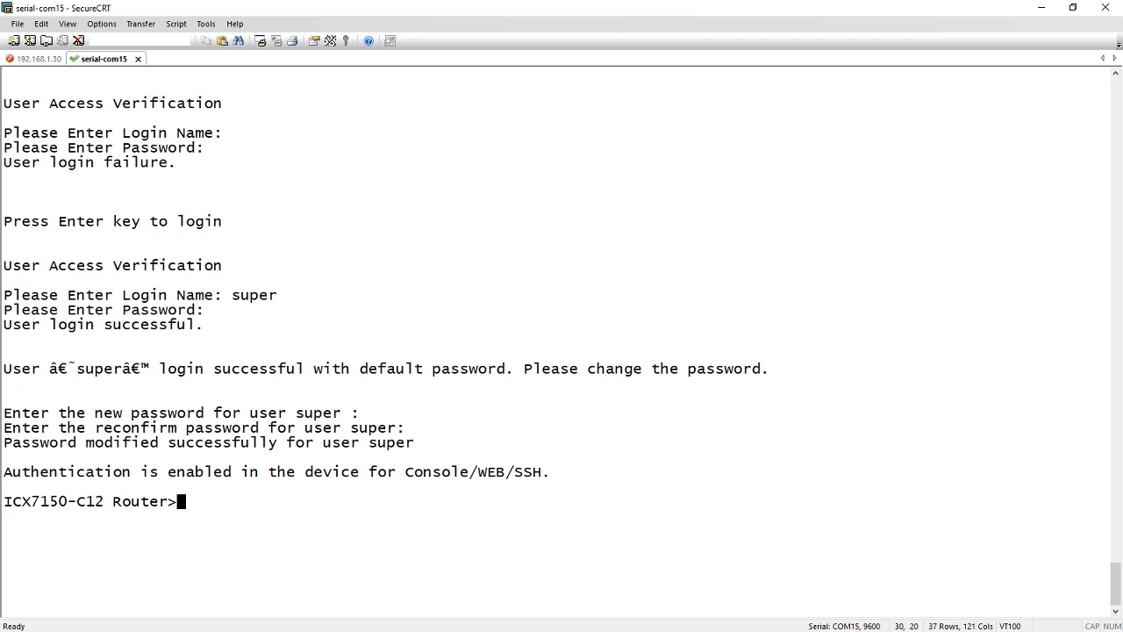
# Enter privileged mode with en and page through sh run showing aaa authentication and super lines.
pyautogui.write('en')
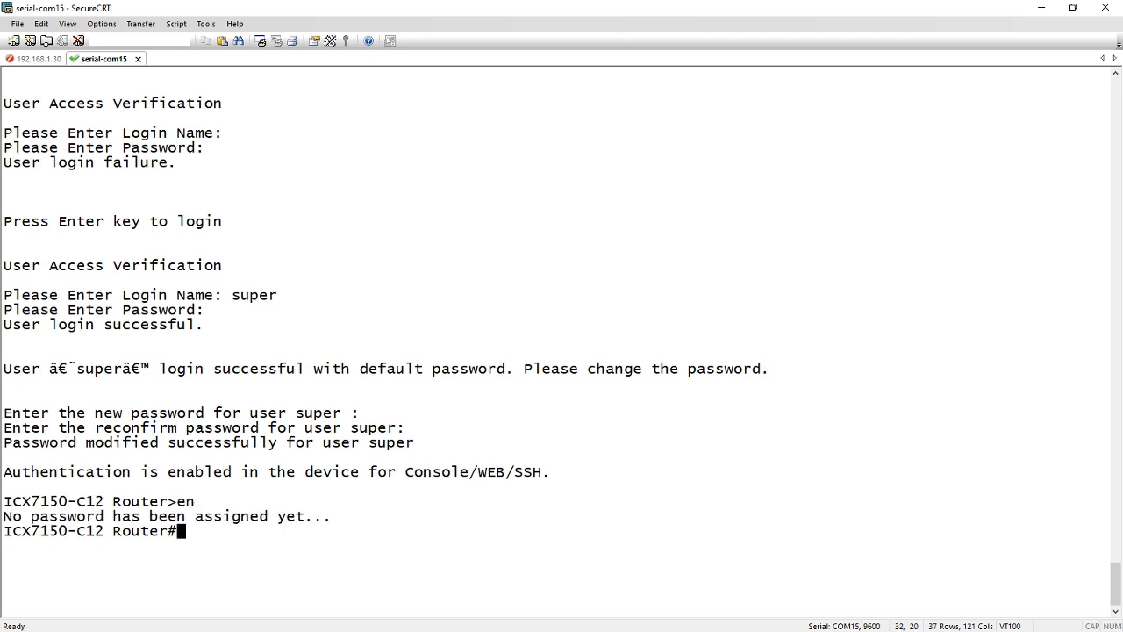
pyautogui.write('sh run')
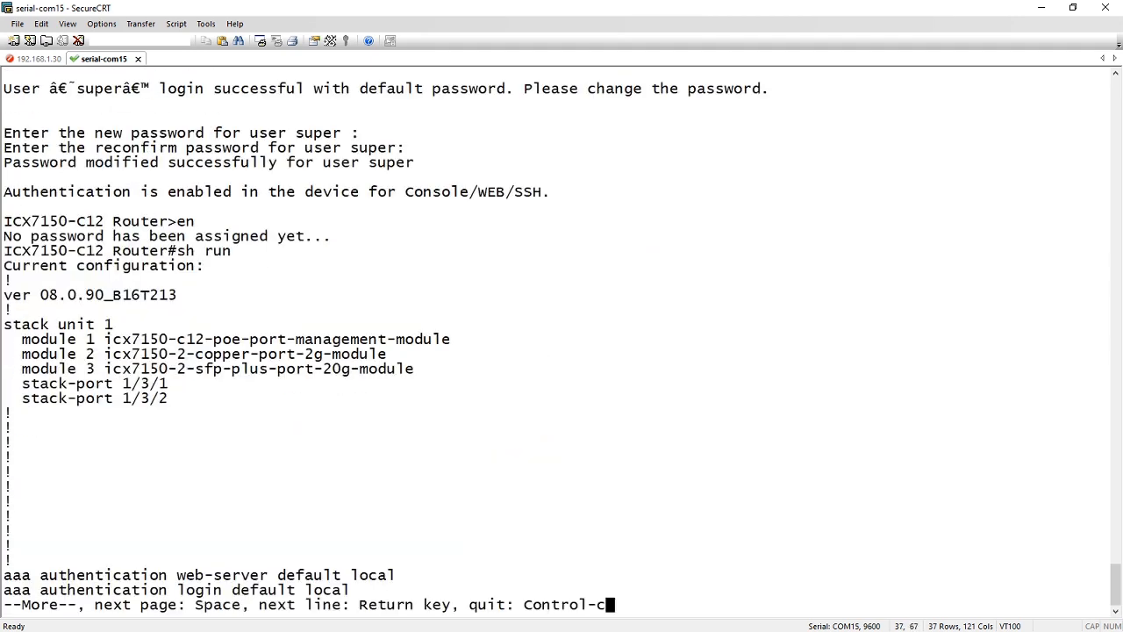
pyautogui.press('space')
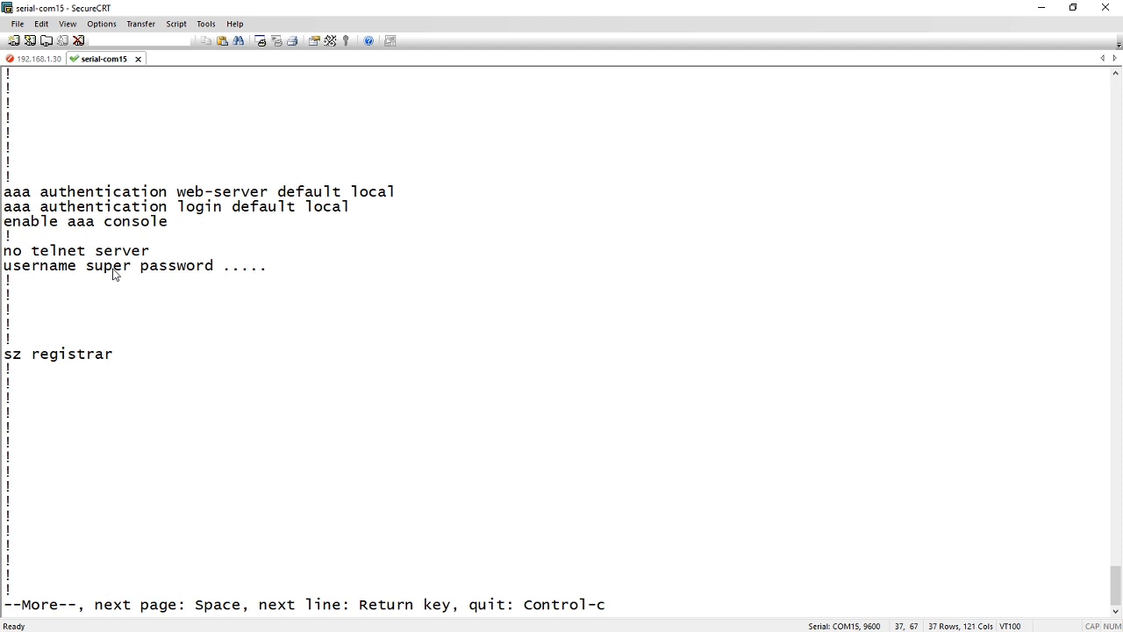
pyautogui.moveTo(58, 261)
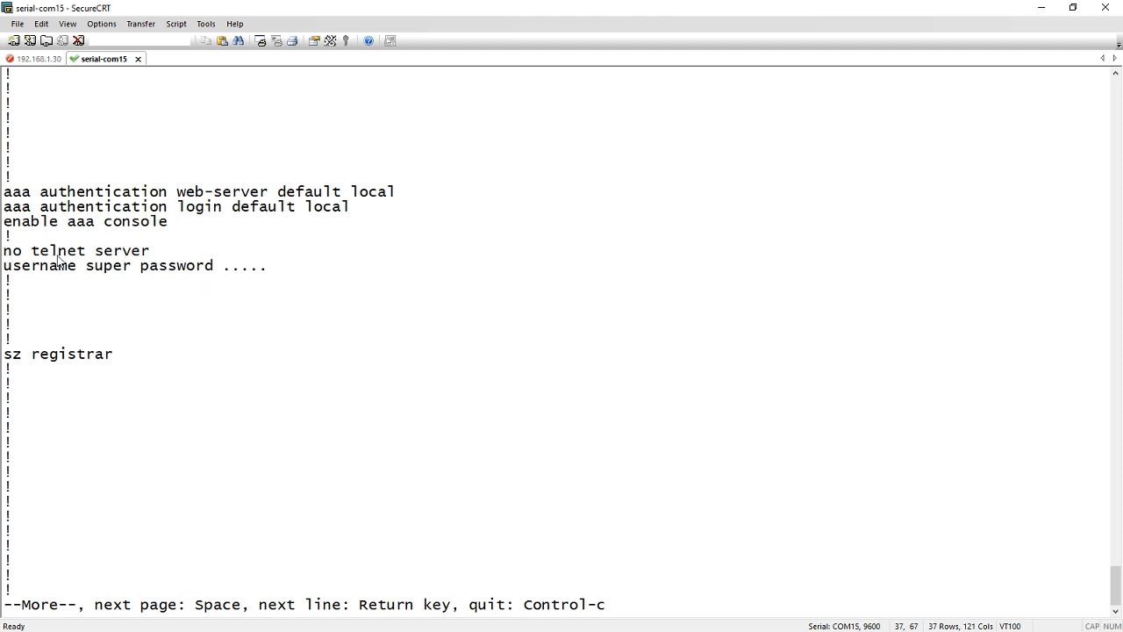
pyautogui.moveTo(156, 262)
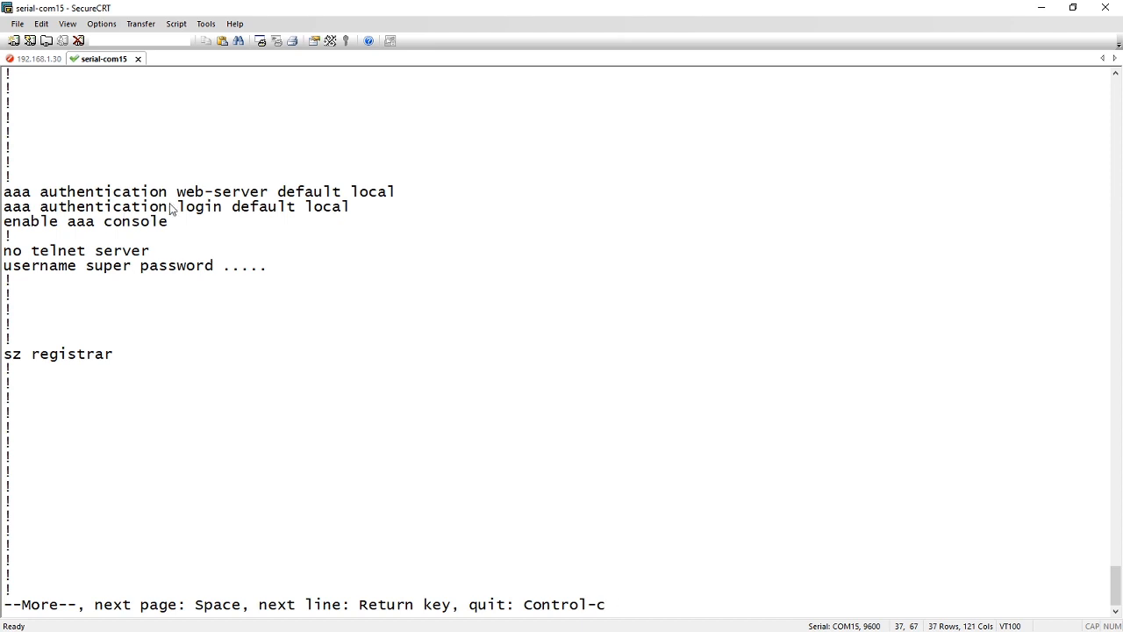
pyautogui.moveTo(175, 220)
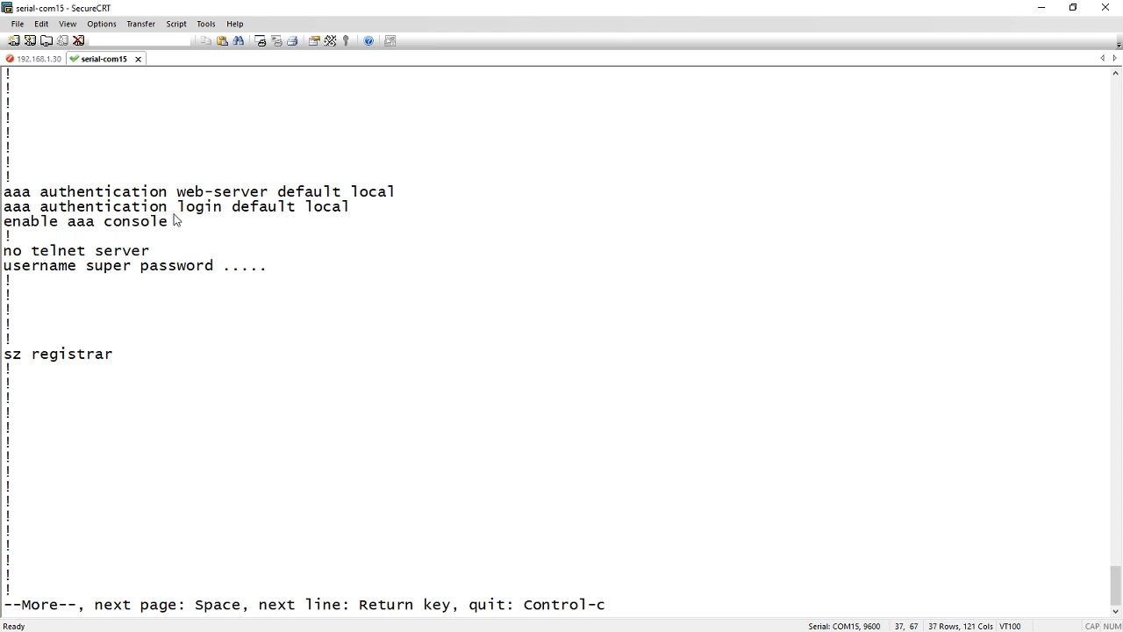
pyautogui.moveTo(272, 230)
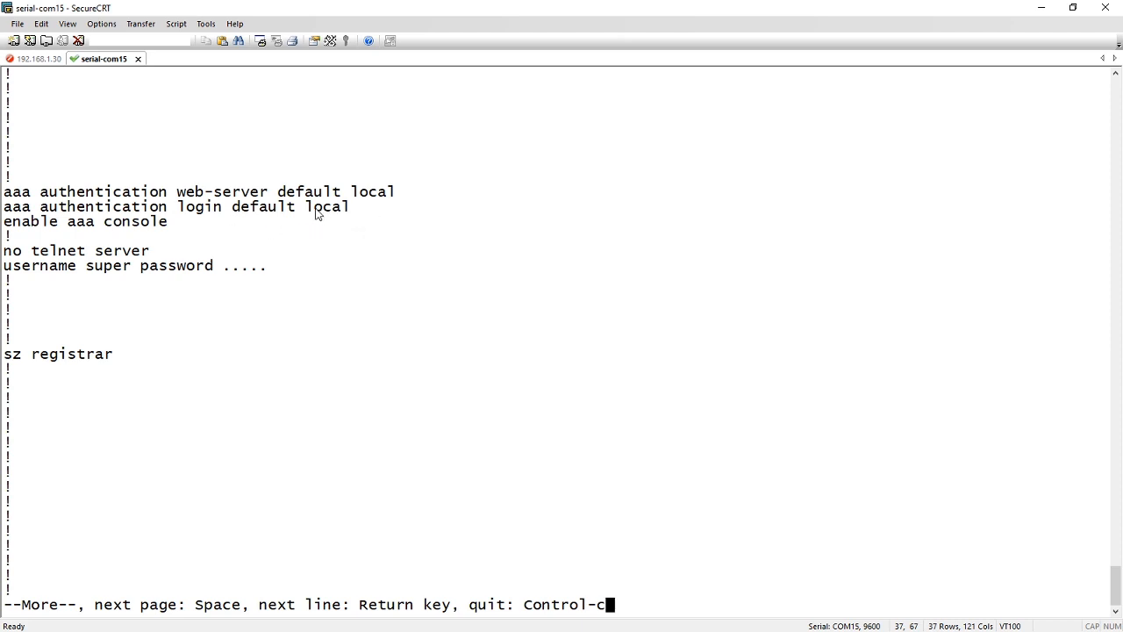
pyautogui.moveTo(130, 236)
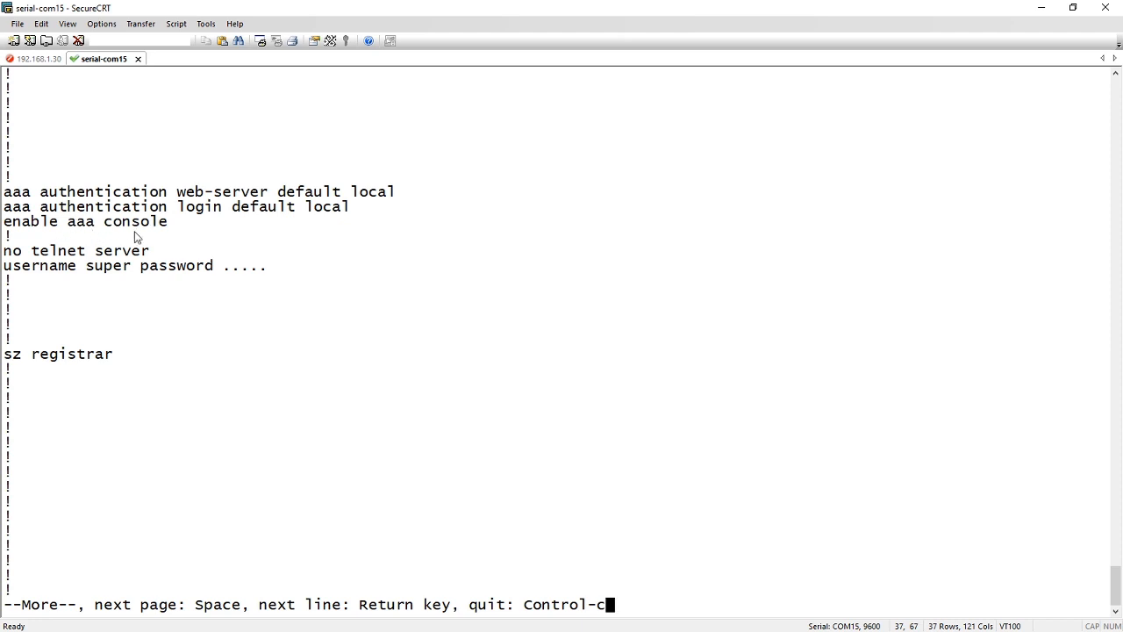
pyautogui.moveTo(128, 280)
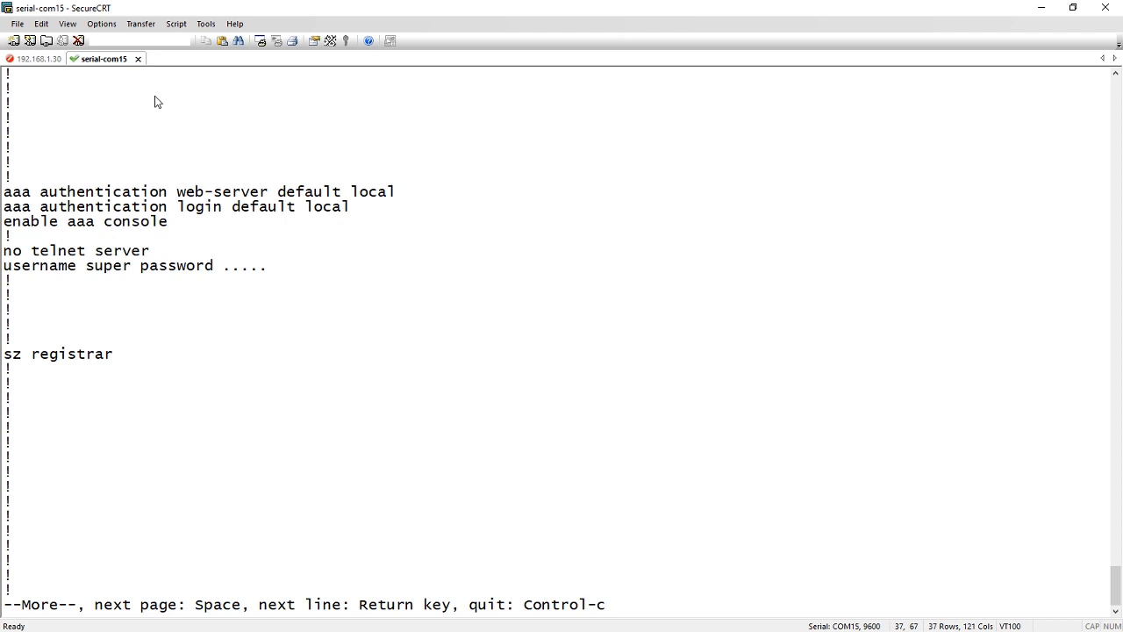
pyautogui.moveTo(108, 97)
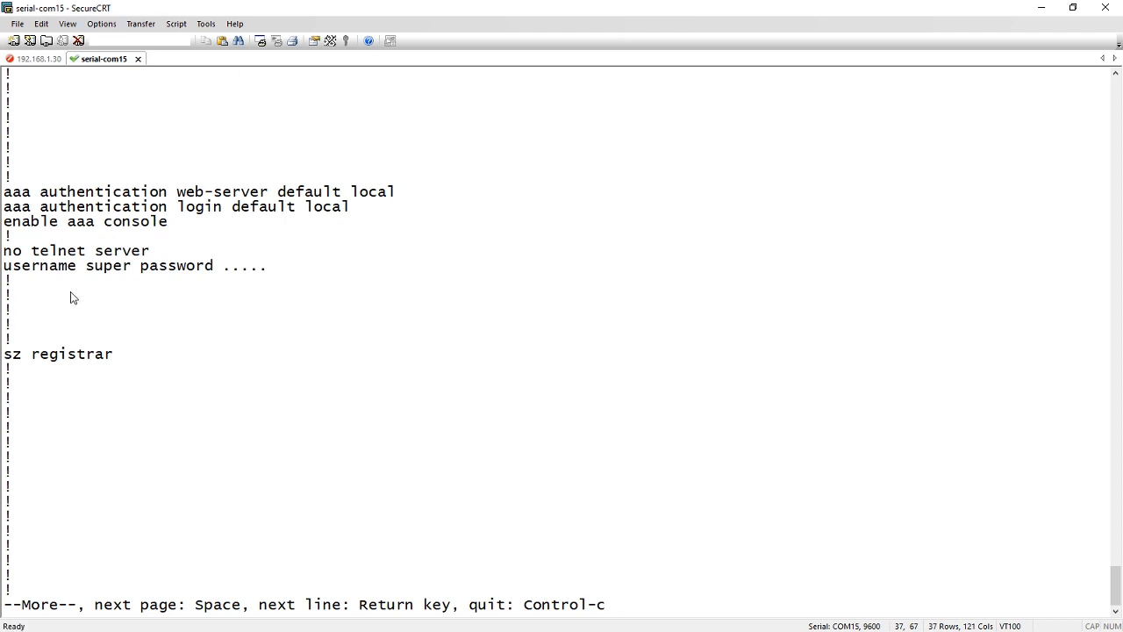
# End the config listing and SSH to 192.168.1.30 as super, reaching the new-password prompt.
pyautogui.press('space')
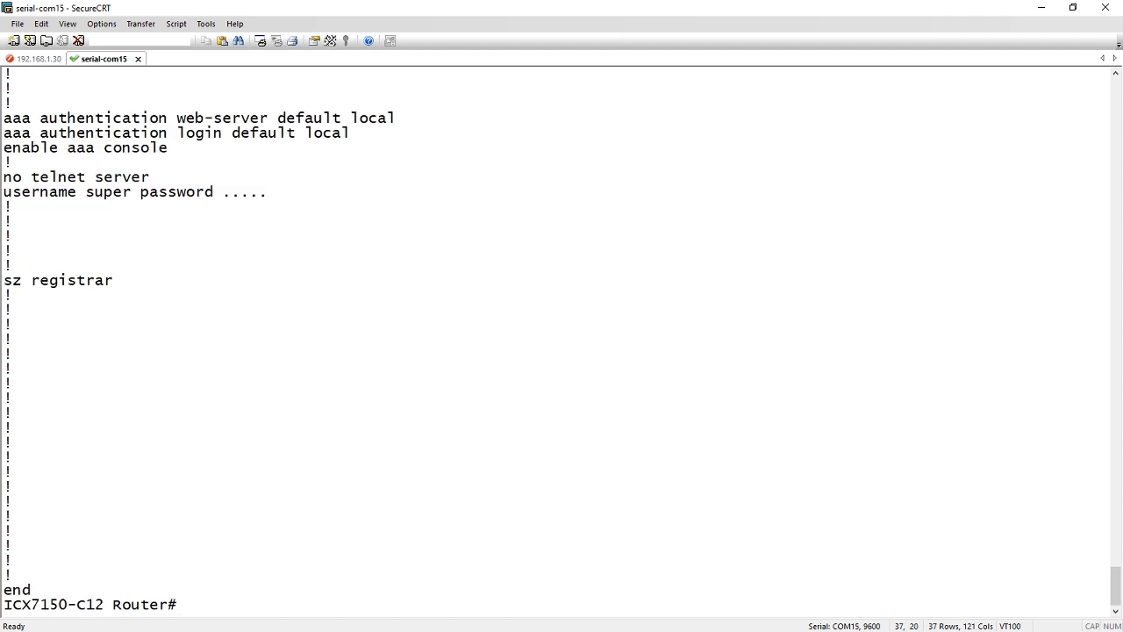
pyautogui.click(37, 58)
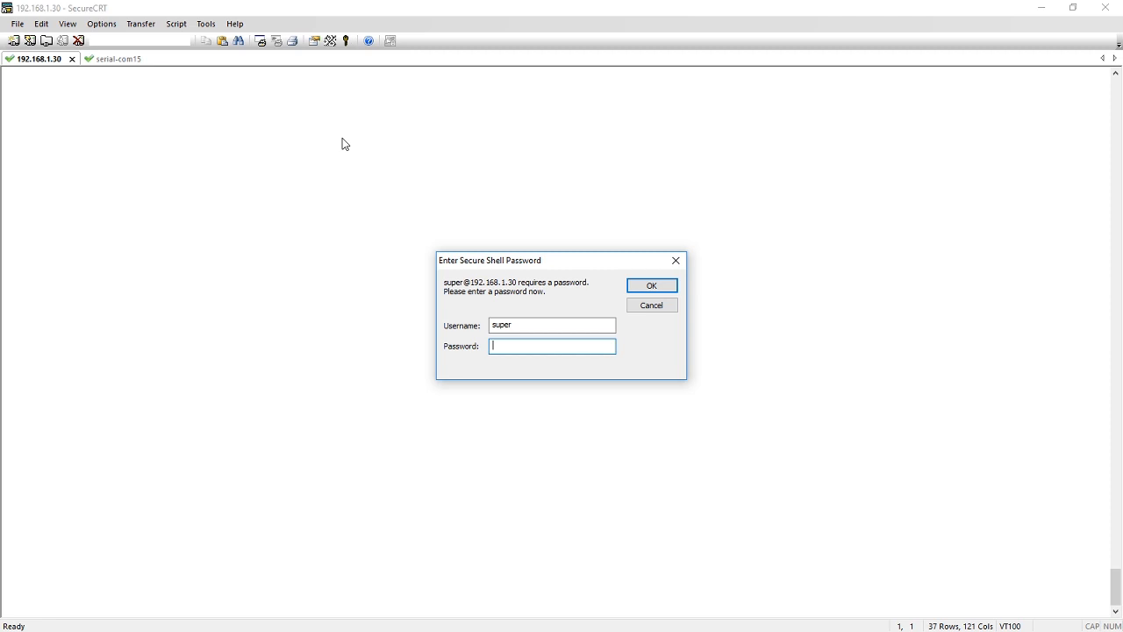
pyautogui.click(651, 284)
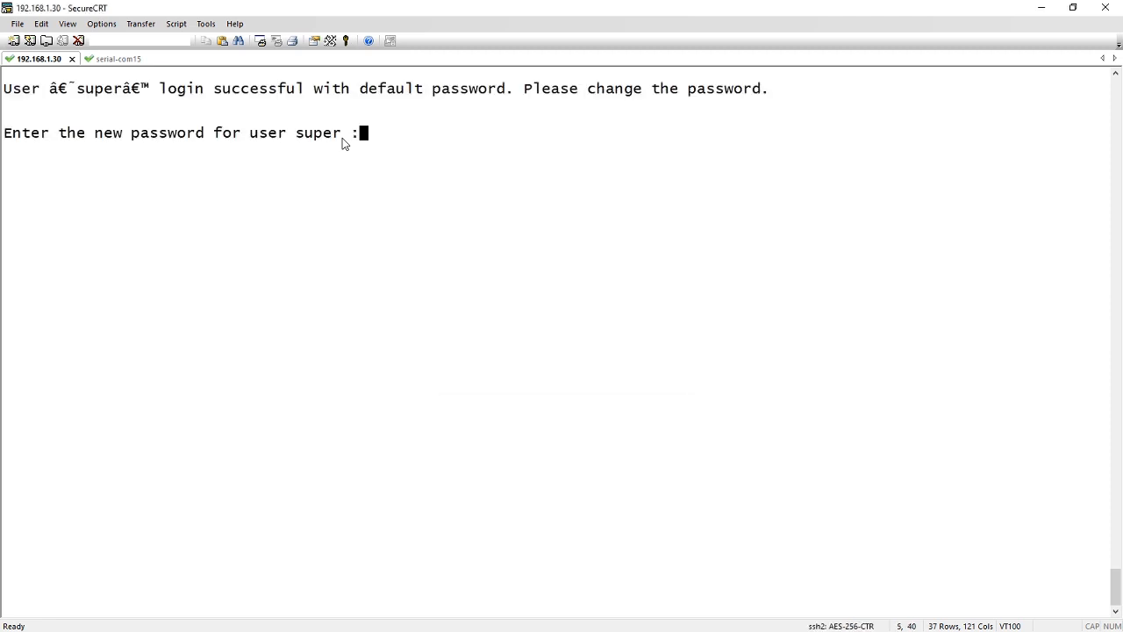